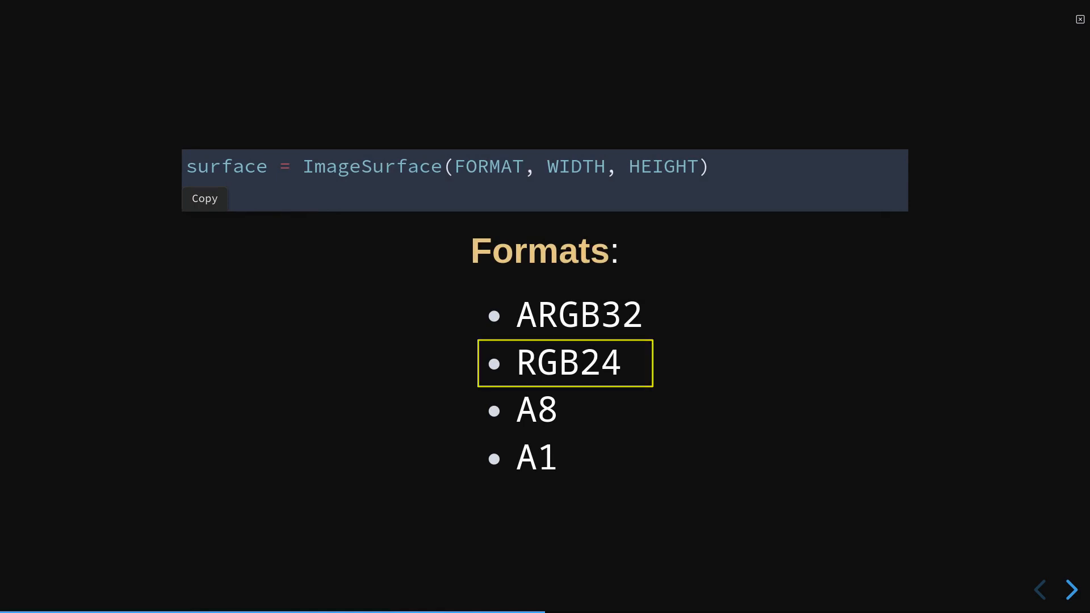
Install the reqs.txt packages into the activated venv virtual environment
click(1071, 589)
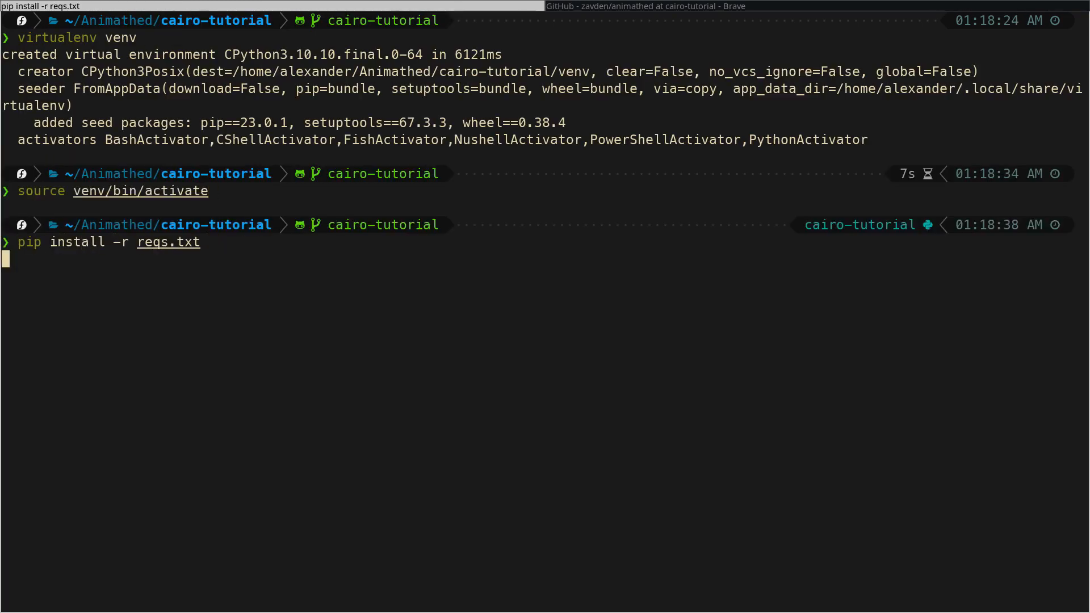
key(Return)
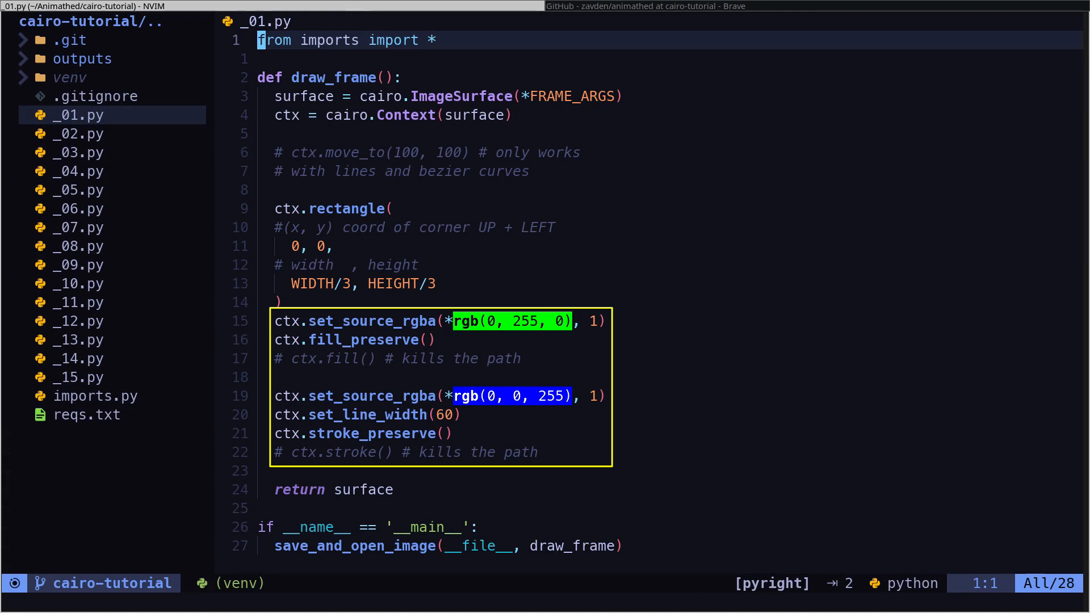
Save _01.py and run it with python to preview the green, blue-outlined rectangle
text(:w |!p)
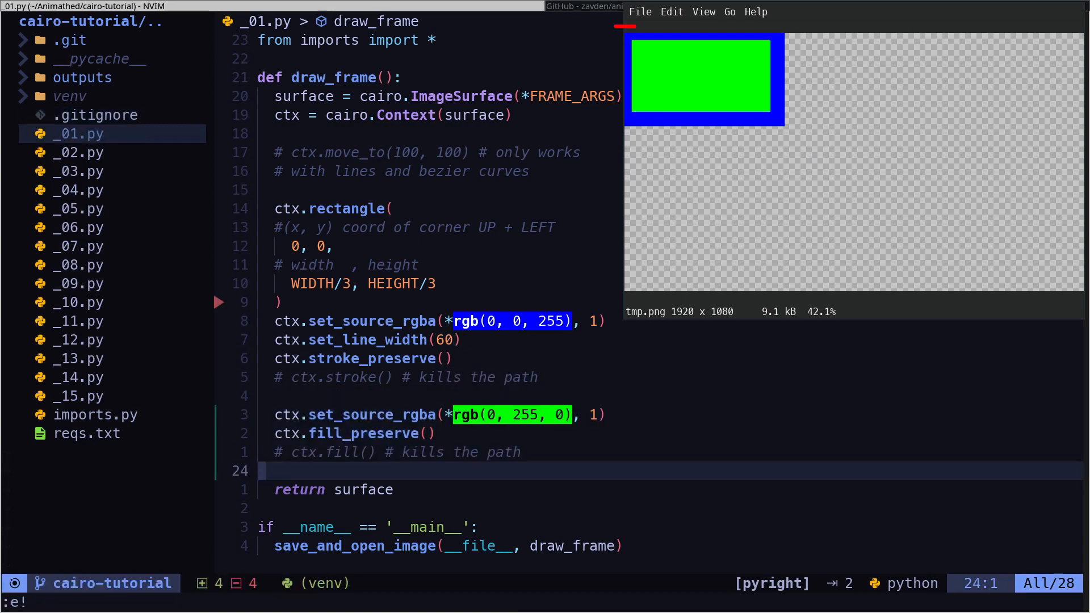
Revert _01.py with :e! and replace ctx.fill_preserve() with a plain ctx.fill()
key(Return)
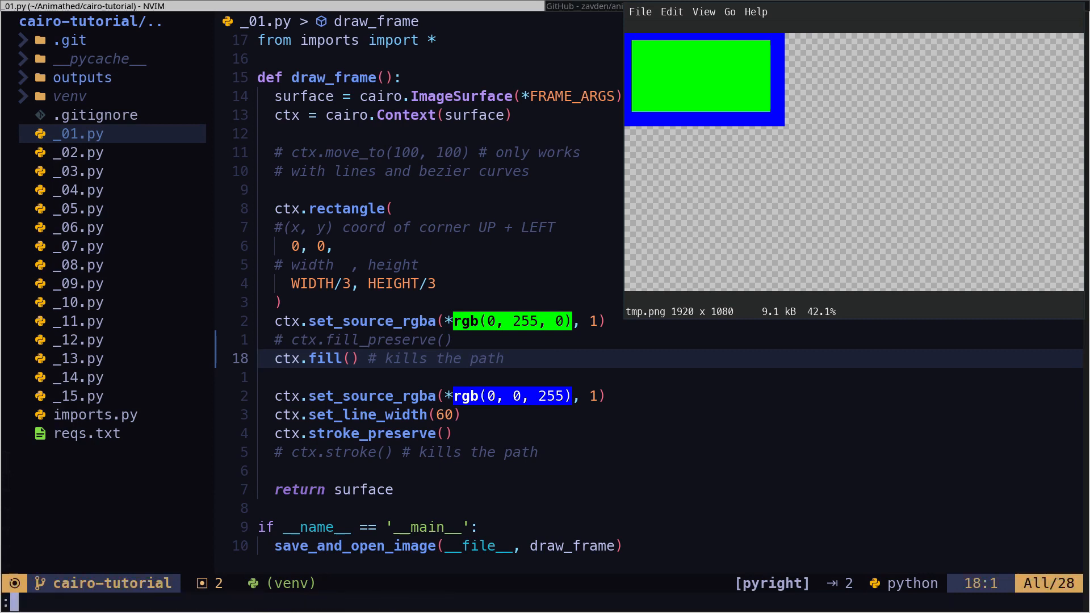
key(Return)
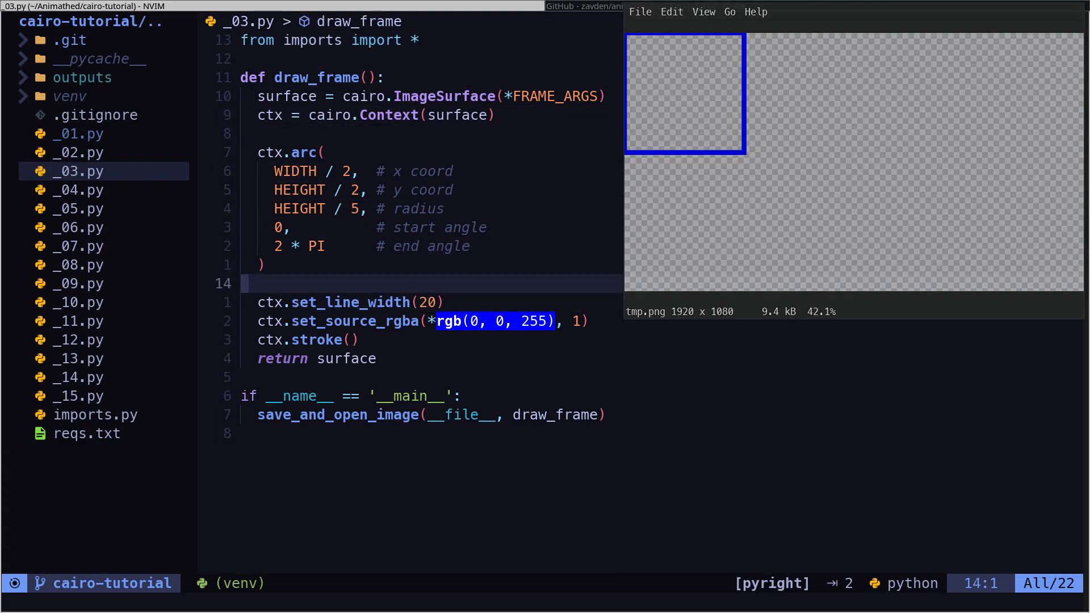
Close the preview and run _03.py to render the blue circular arc
text(:wq)
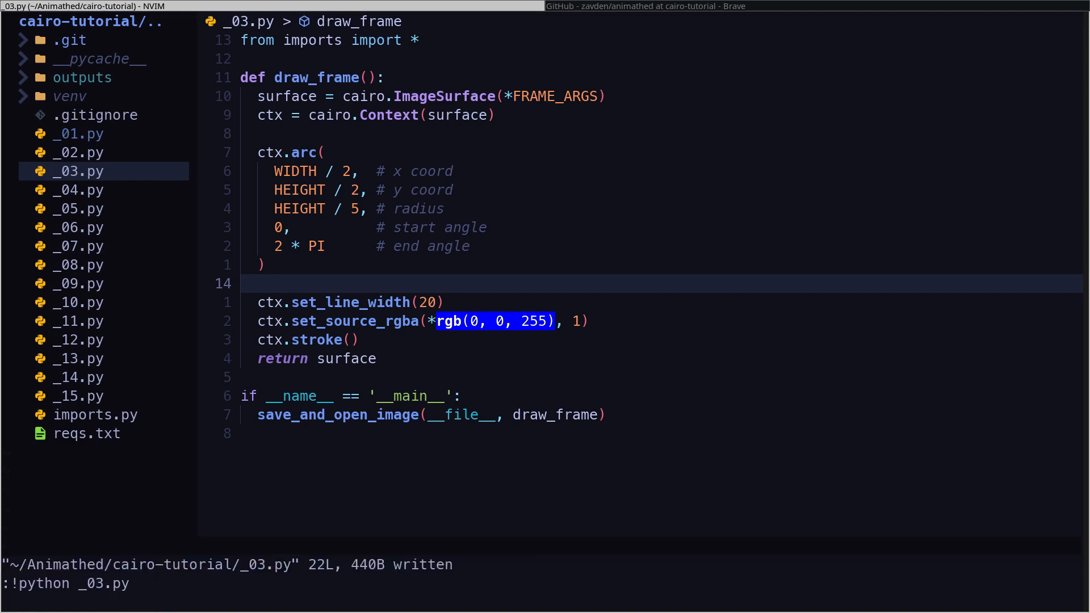
key(Enter)
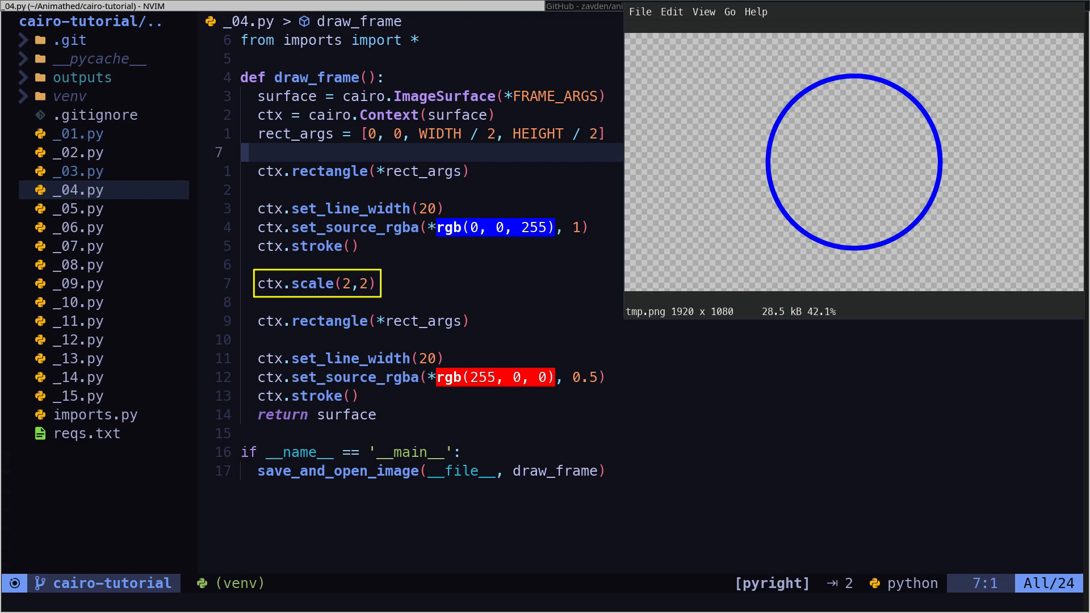
Run the save-and-run python command for _04.py's blue and doubled red rectangles
text(:w |!python _03.py)
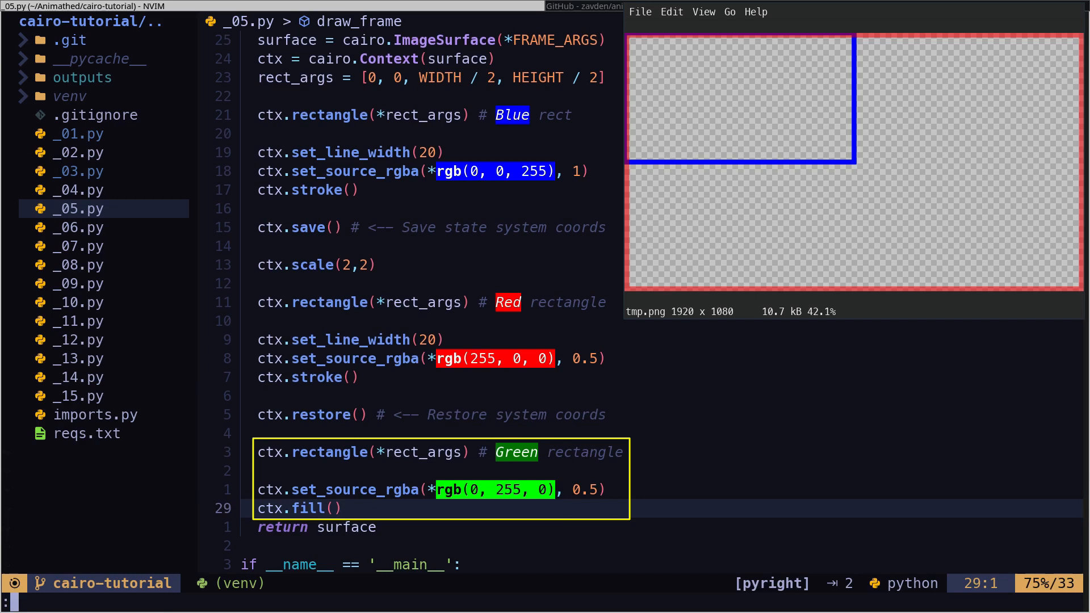
Save and run _05.py to render the translucent green rectangle after ctx.restore()
text(:w |!python _04.py)
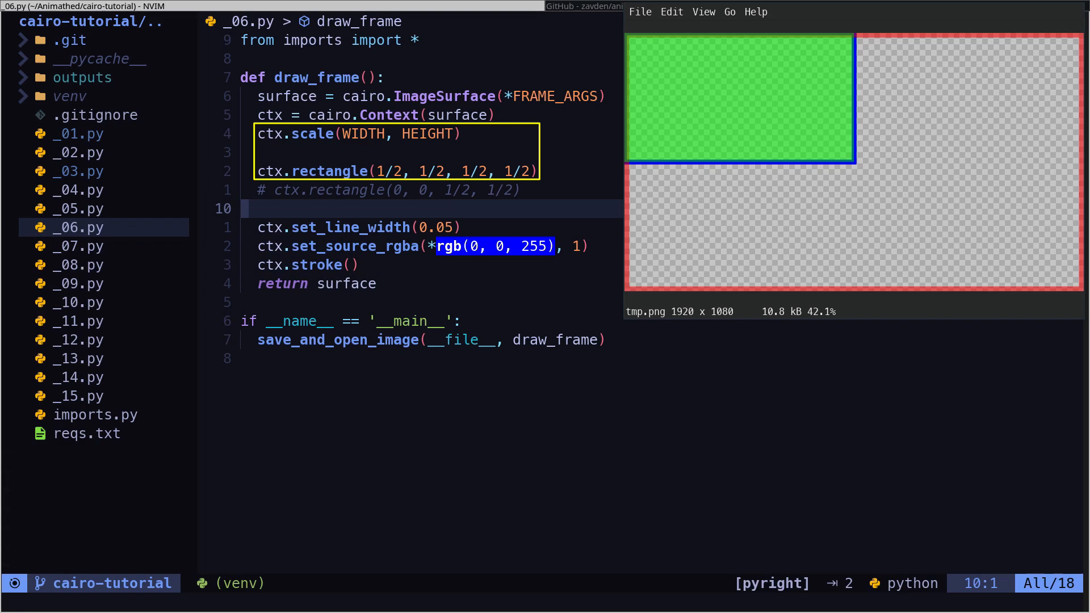
Run _06.py to render the lower-right blue rectangle, then return to editing
text(:w |!python _05.py)
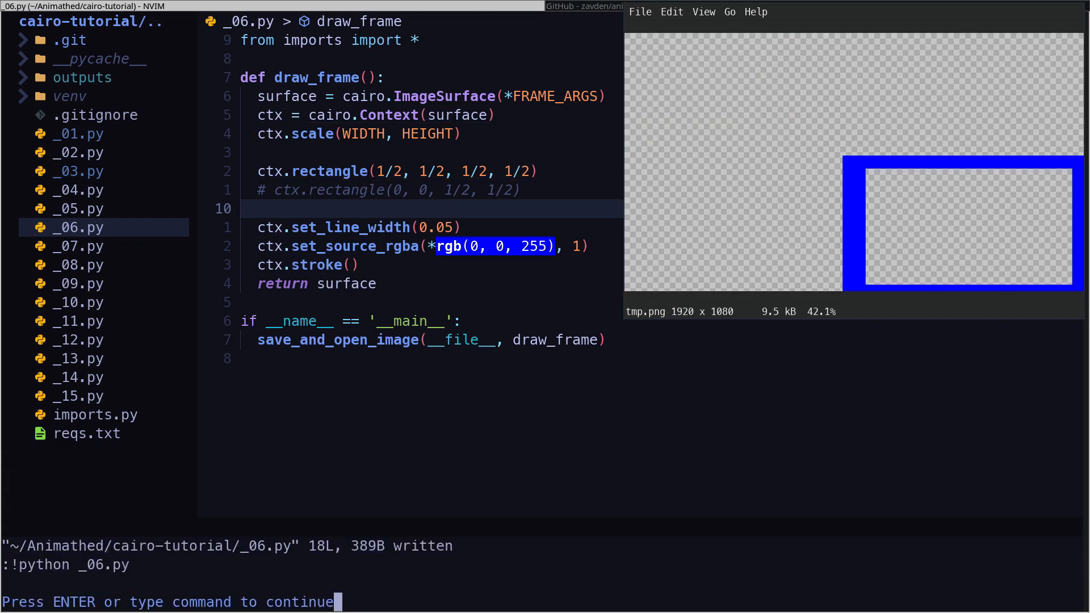
key(enter)
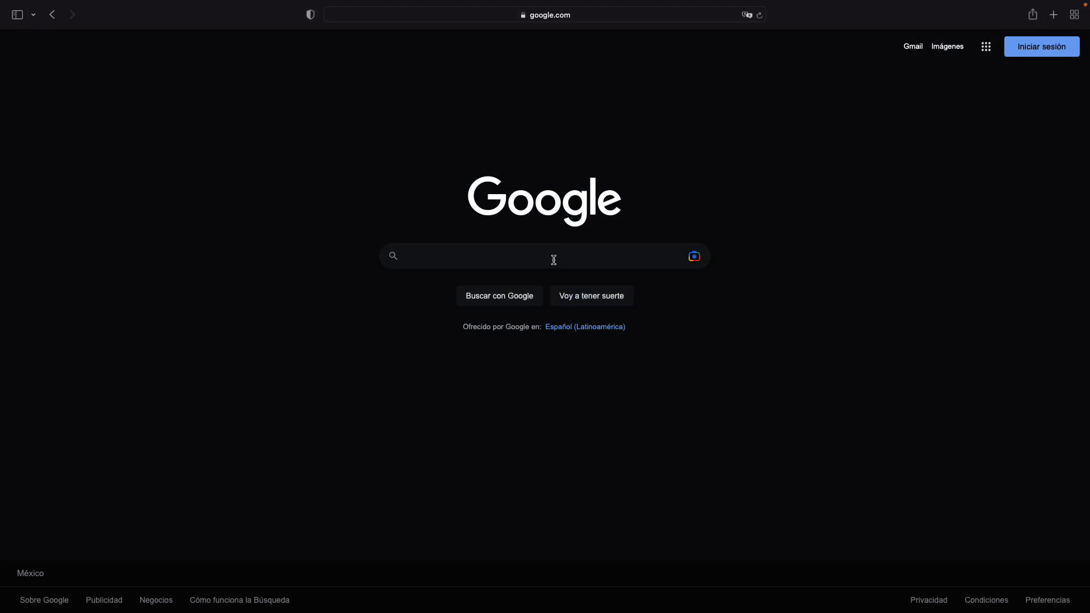
Search Google for 'manim devtaoism' and open the Intro To Manim | Math Animations - Dev Taoism result
text(manim devtaoism)
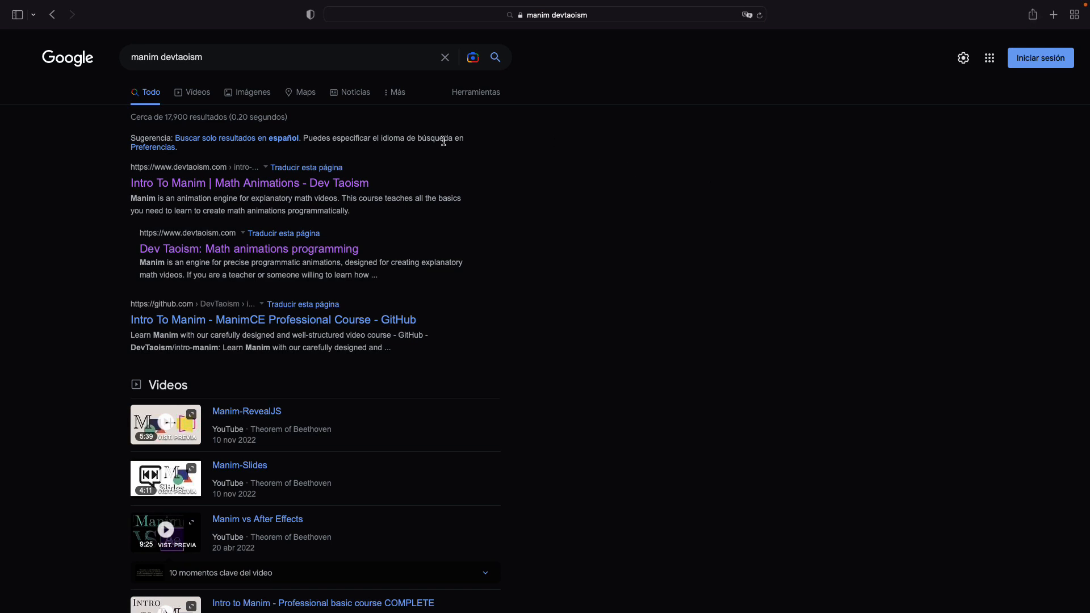
click(249, 183)
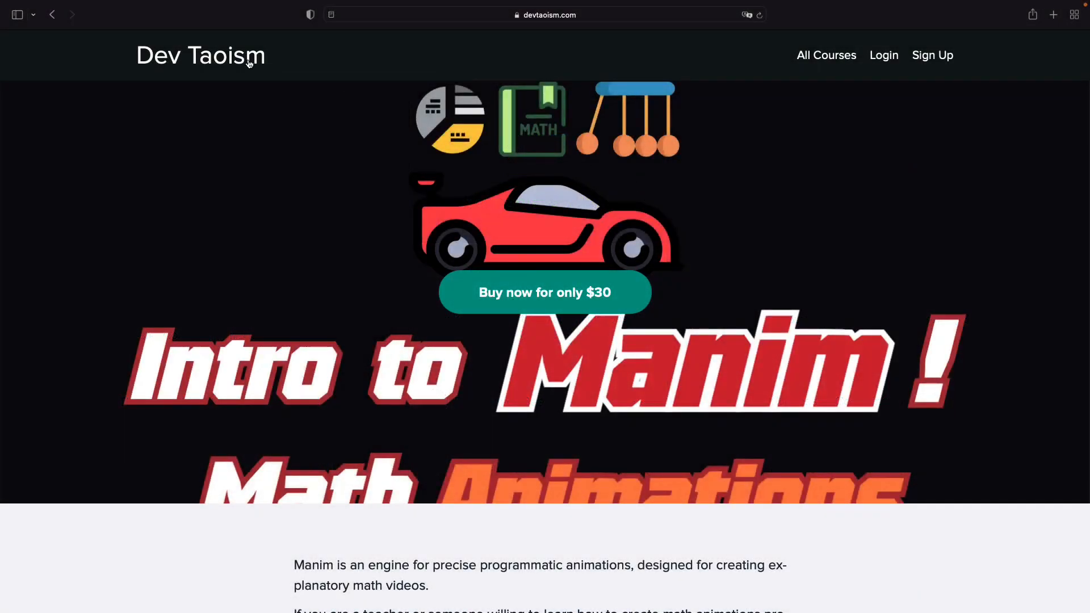
Scroll devtaoism.com down to the Introduction to Manim and Intermediate Manim course cards
scroll(down, 3)
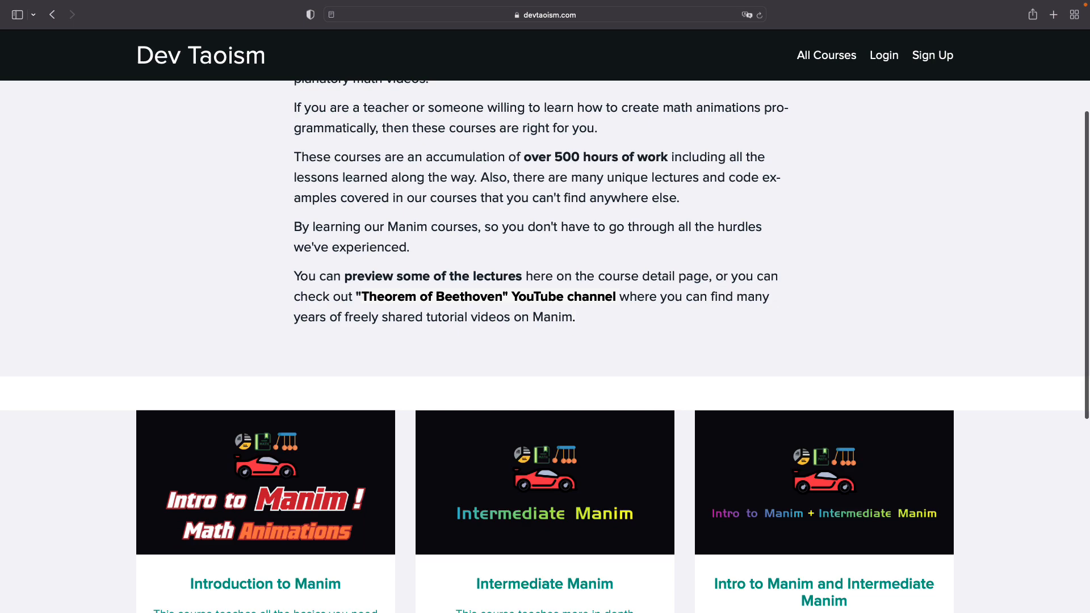
scroll(down, 3)
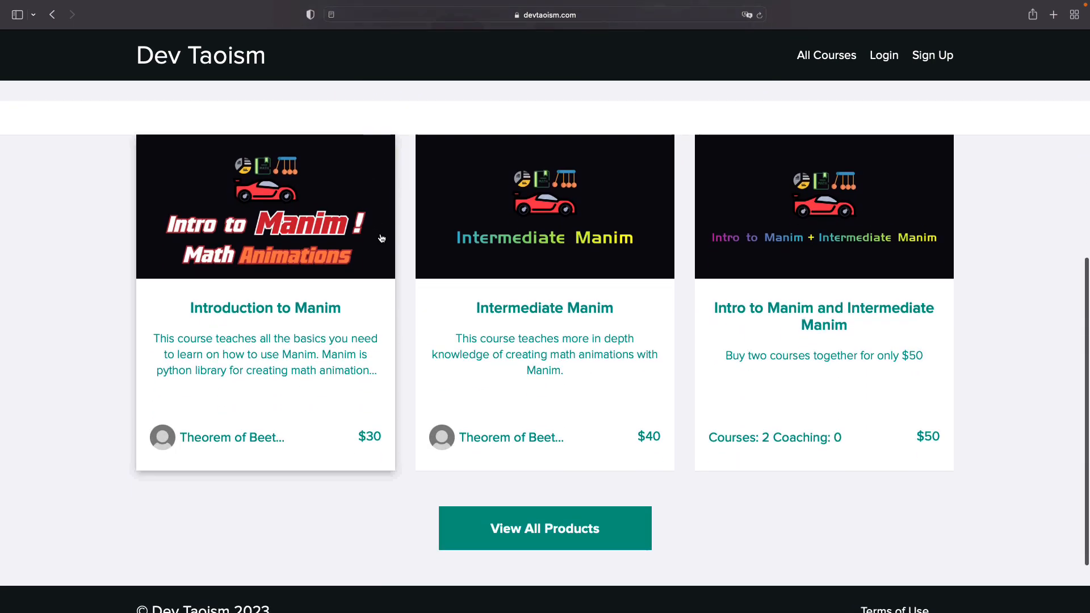